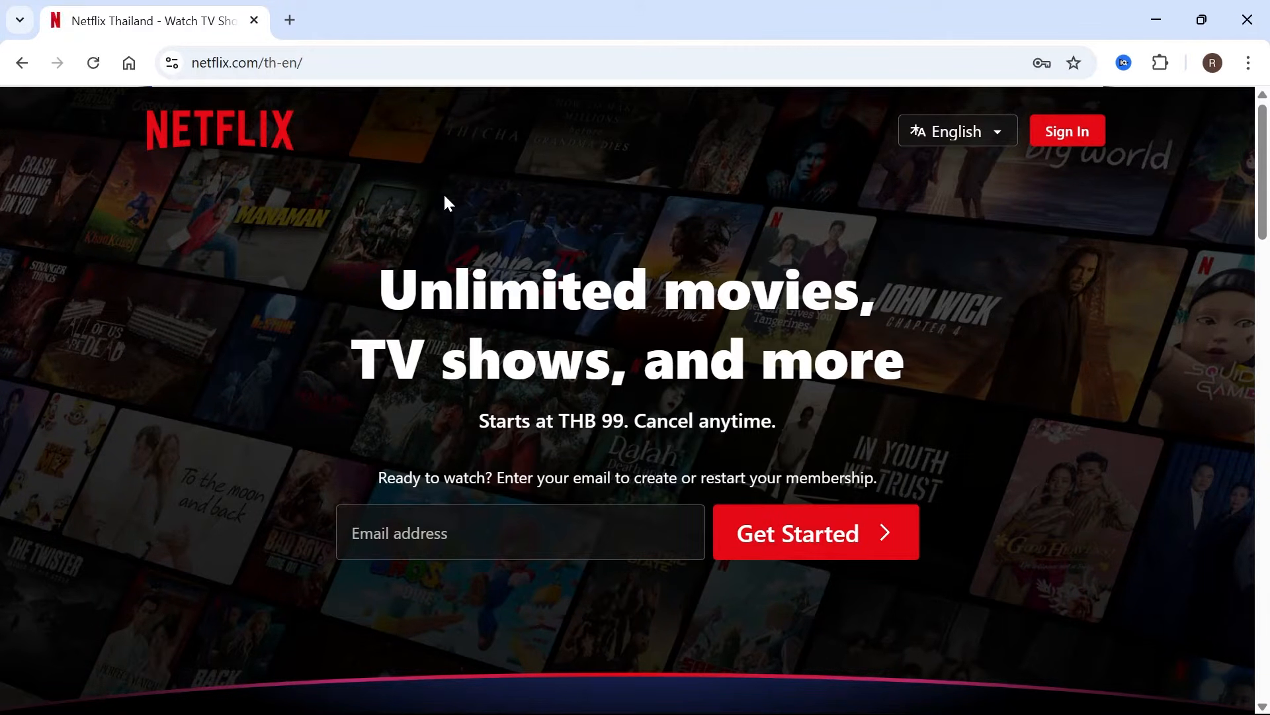
{"action": "mouse_move", "coordinate": [259, 471]}
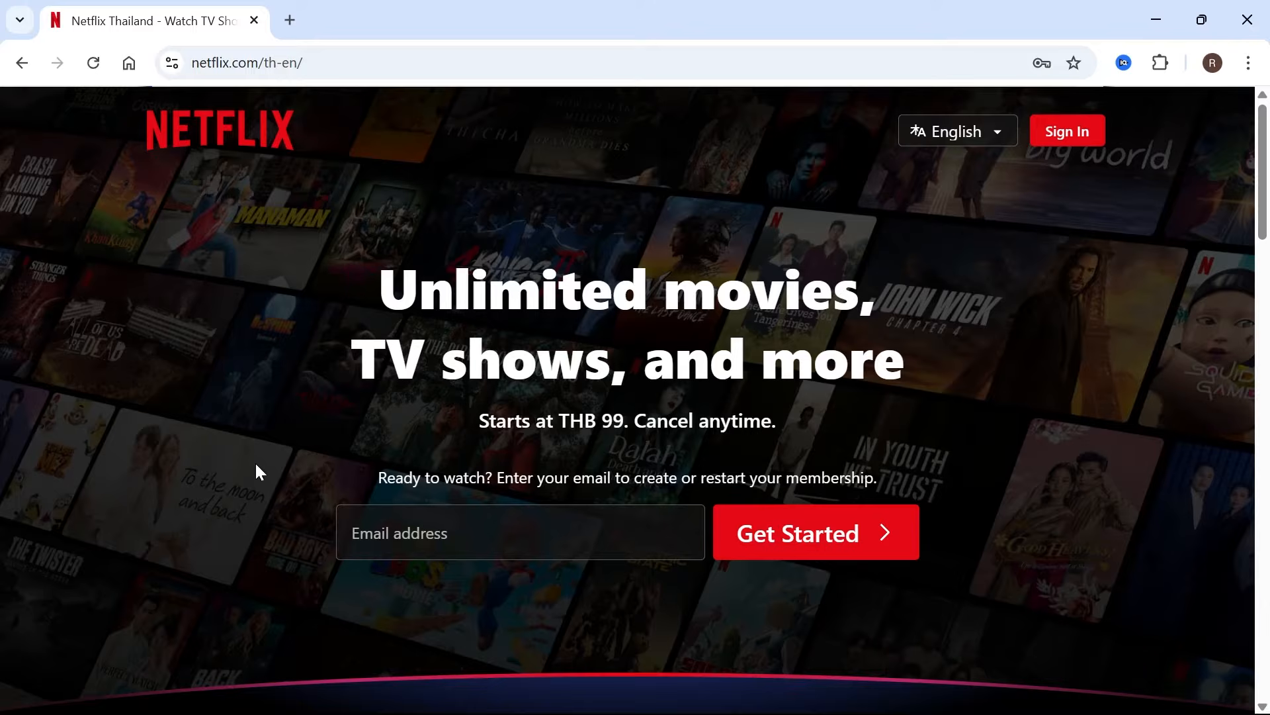
{"action": "mouse_move", "coordinate": [462, 182]}
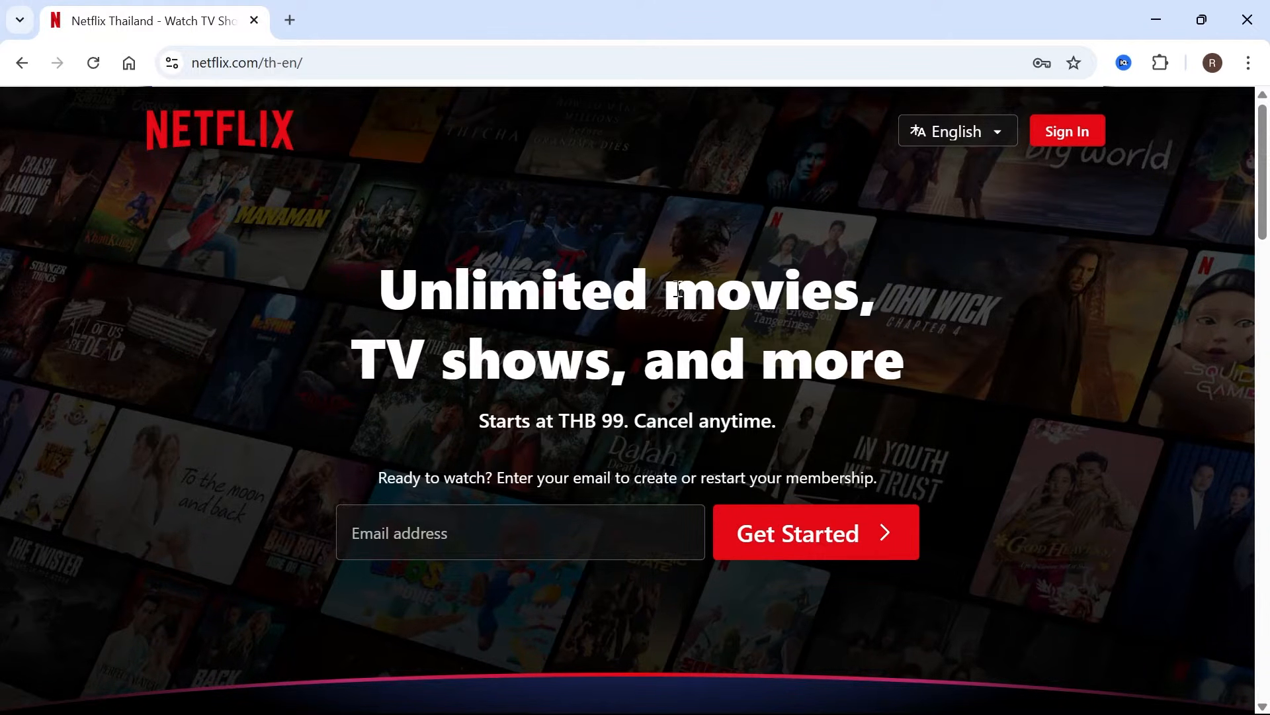
{"action": "mouse_move", "coordinate": [557, 149]}
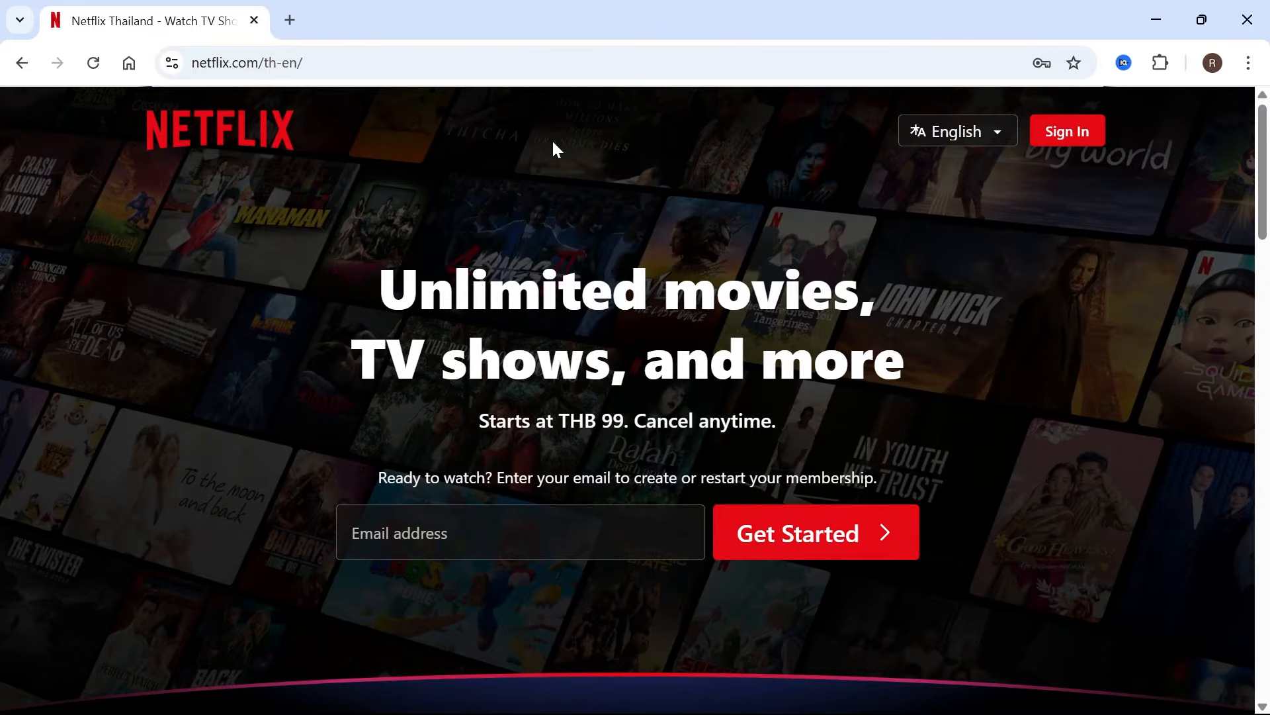
{"action": "mouse_move", "coordinate": [308, 176]}
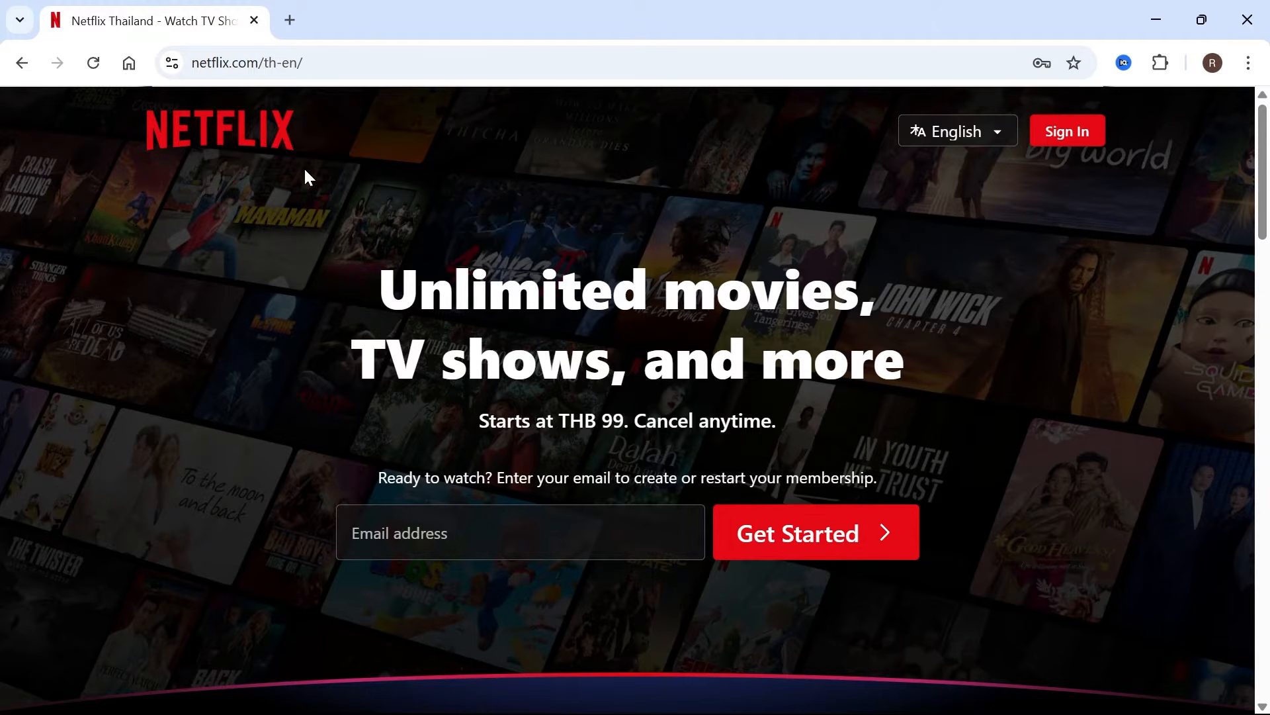
{"action": "mouse_move", "coordinate": [370, 291]}
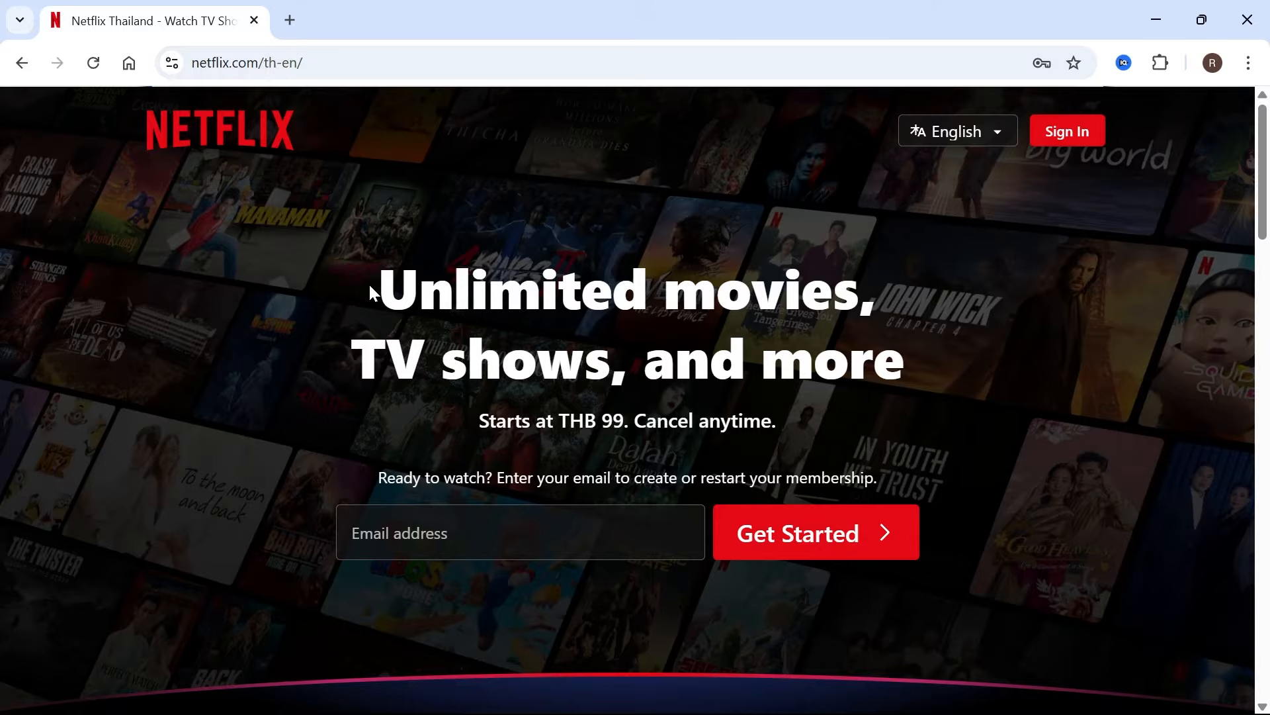
{"action": "mouse_move", "coordinate": [1252, 10]}
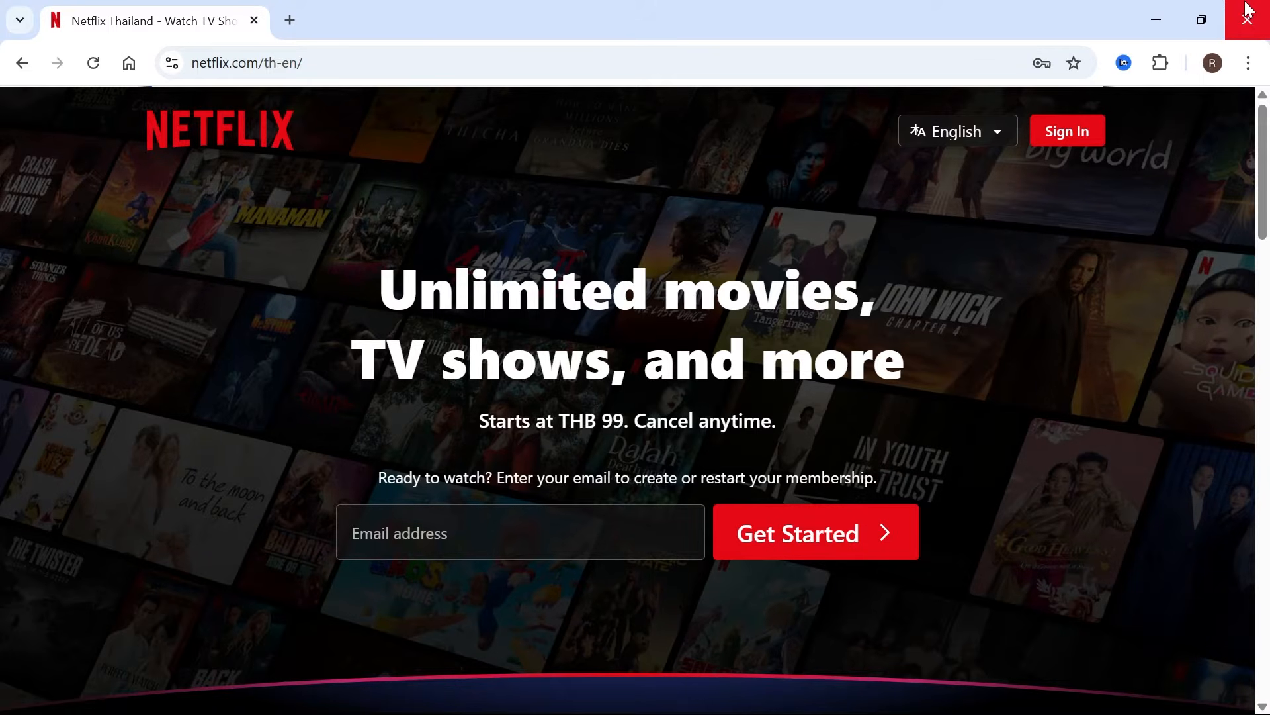
Launch Microsoft Store from the Start search using the query 'microsoft'
{"action": "left_click", "coordinate": [482, 691]}
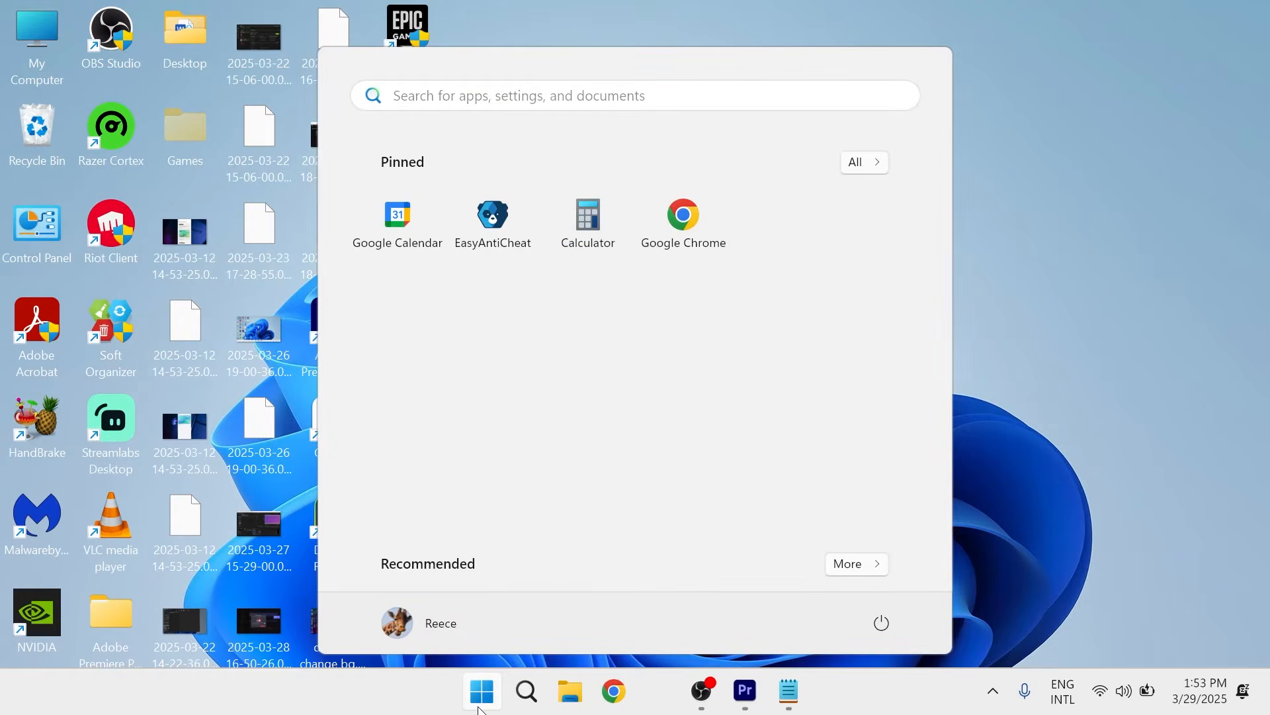
{"action": "type", "text": "microsoft"}
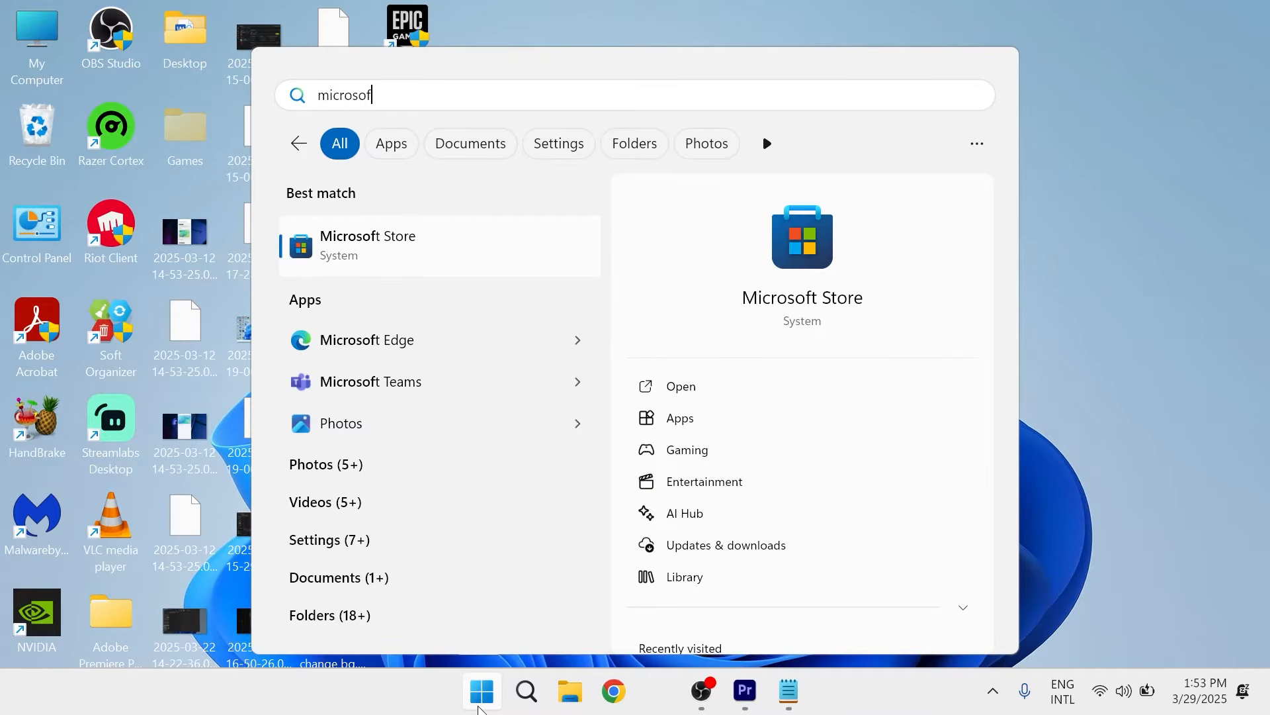
{"action": "key", "text": "Backspace"}
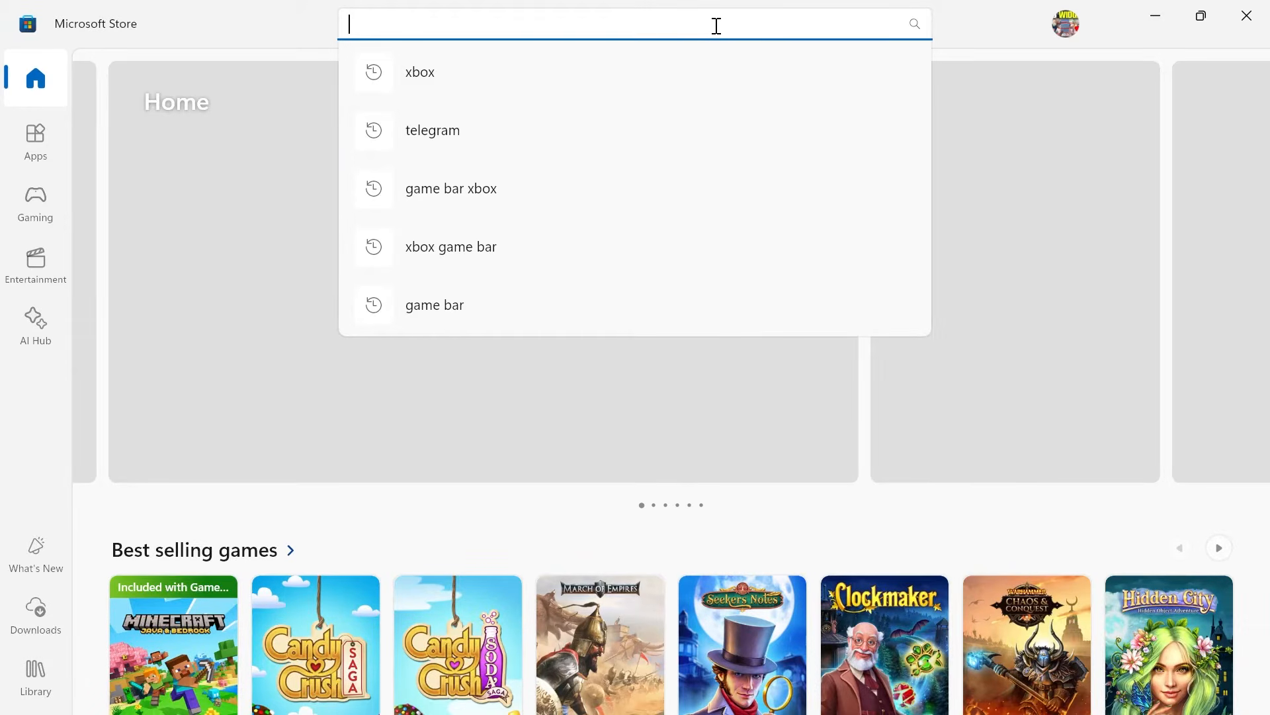
Find the Netflix listing in the Store, confirm it is installed, and close the Store
{"action": "type", "text": "netflix"}
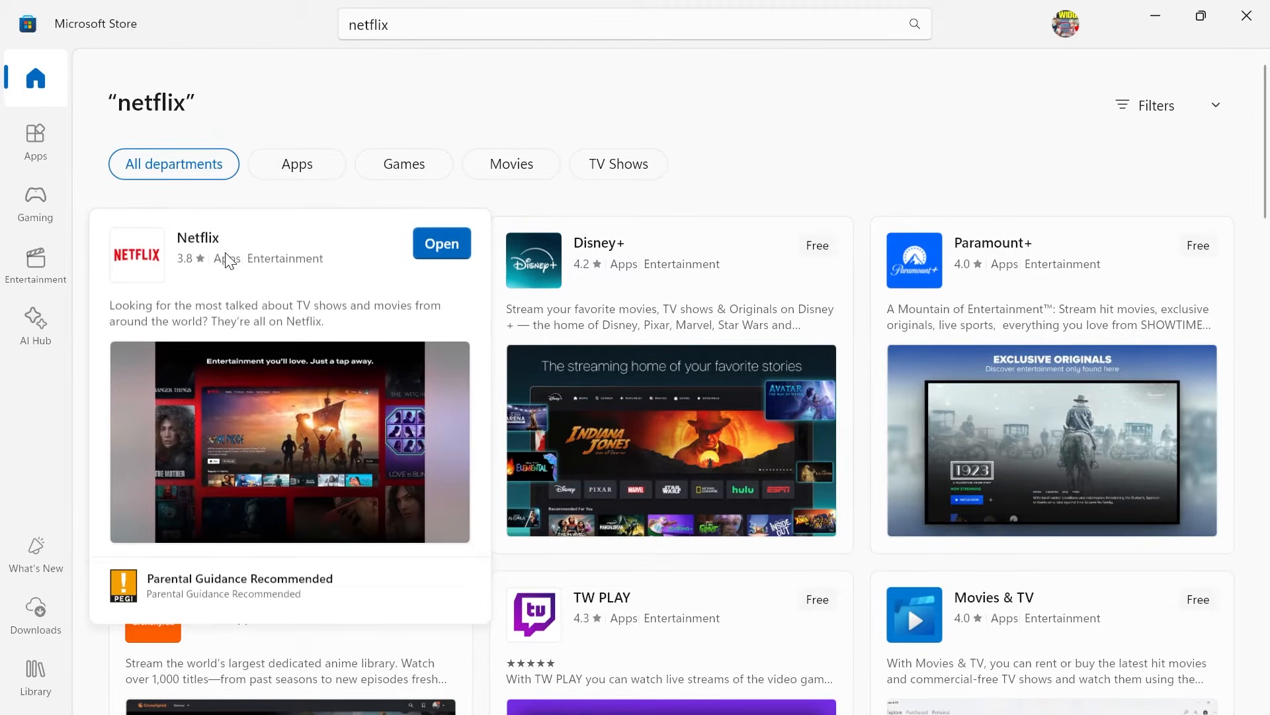
{"action": "left_click", "coordinate": [197, 237]}
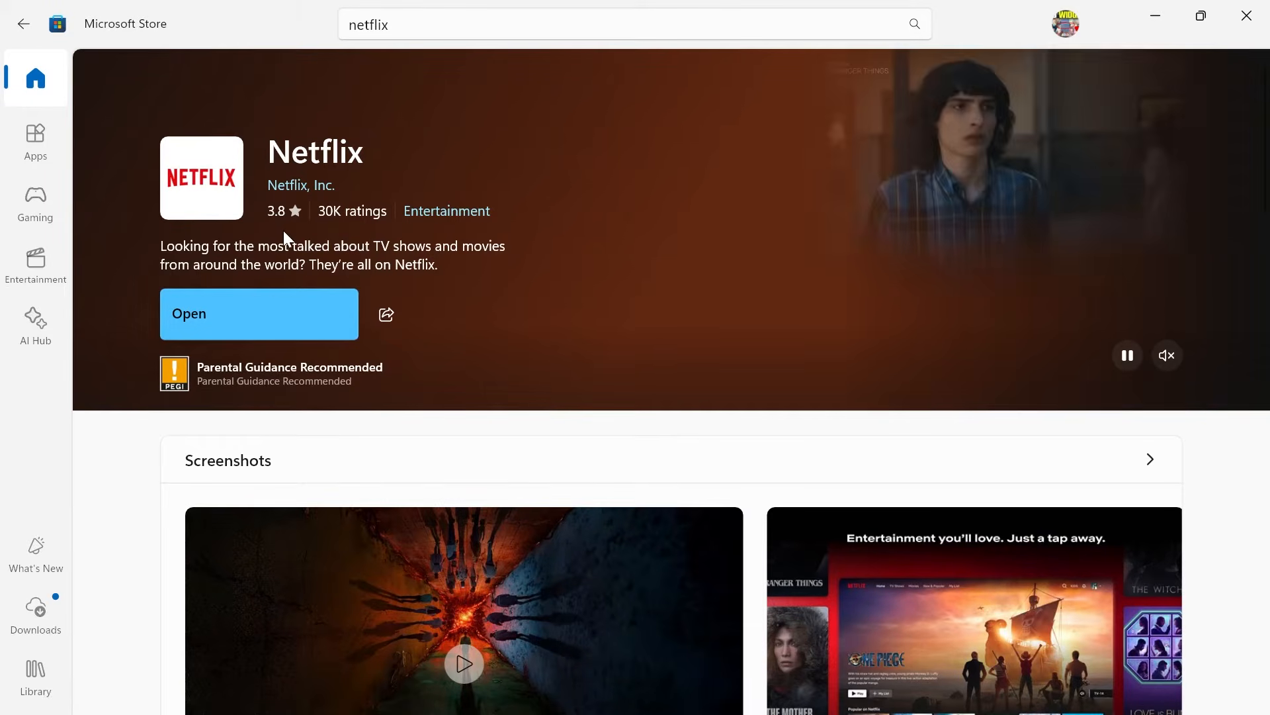
{"action": "left_click", "coordinate": [258, 314]}
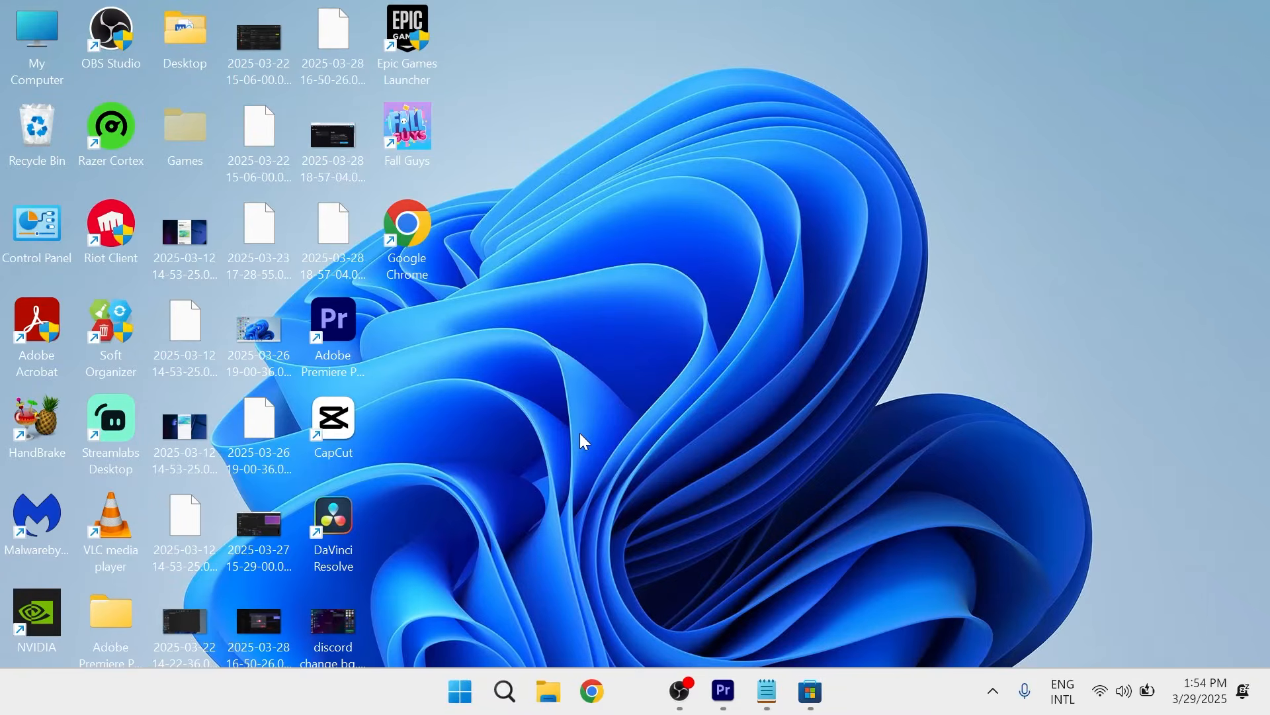
Launch Windows Settings from the Start search using the query 'settings'
{"action": "left_click", "coordinate": [459, 691]}
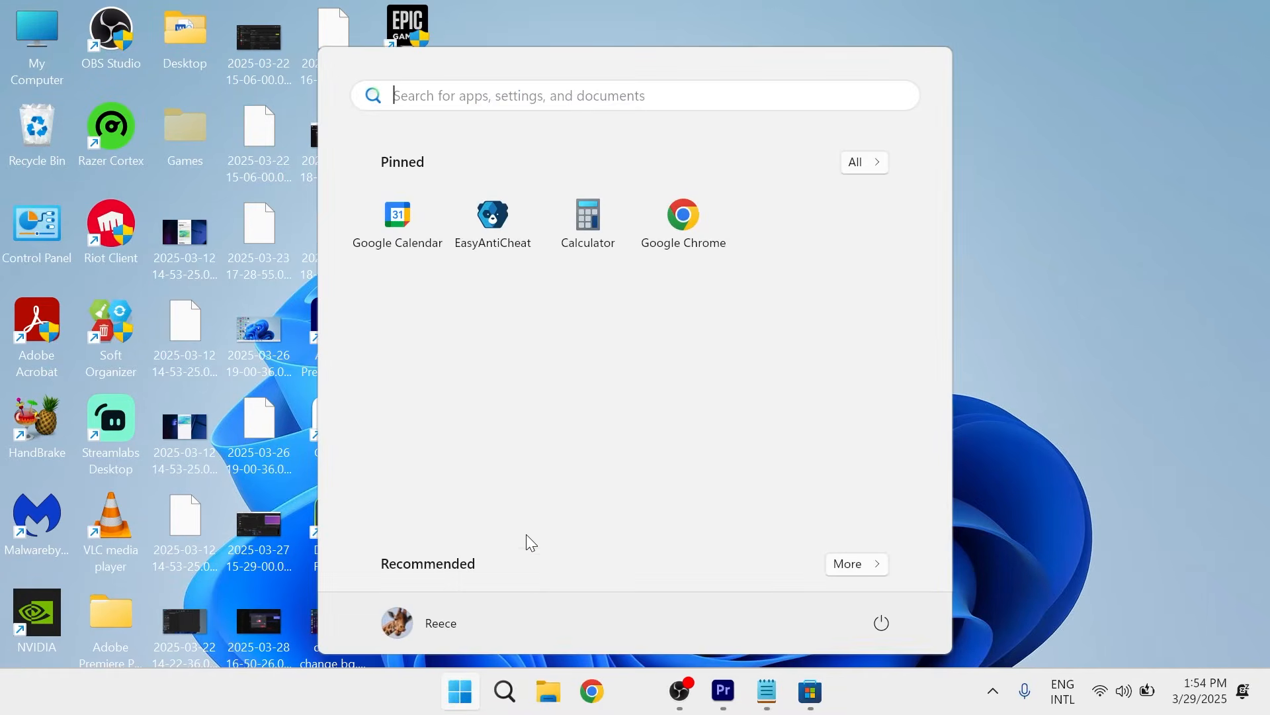
{"action": "type", "text": "settings"}
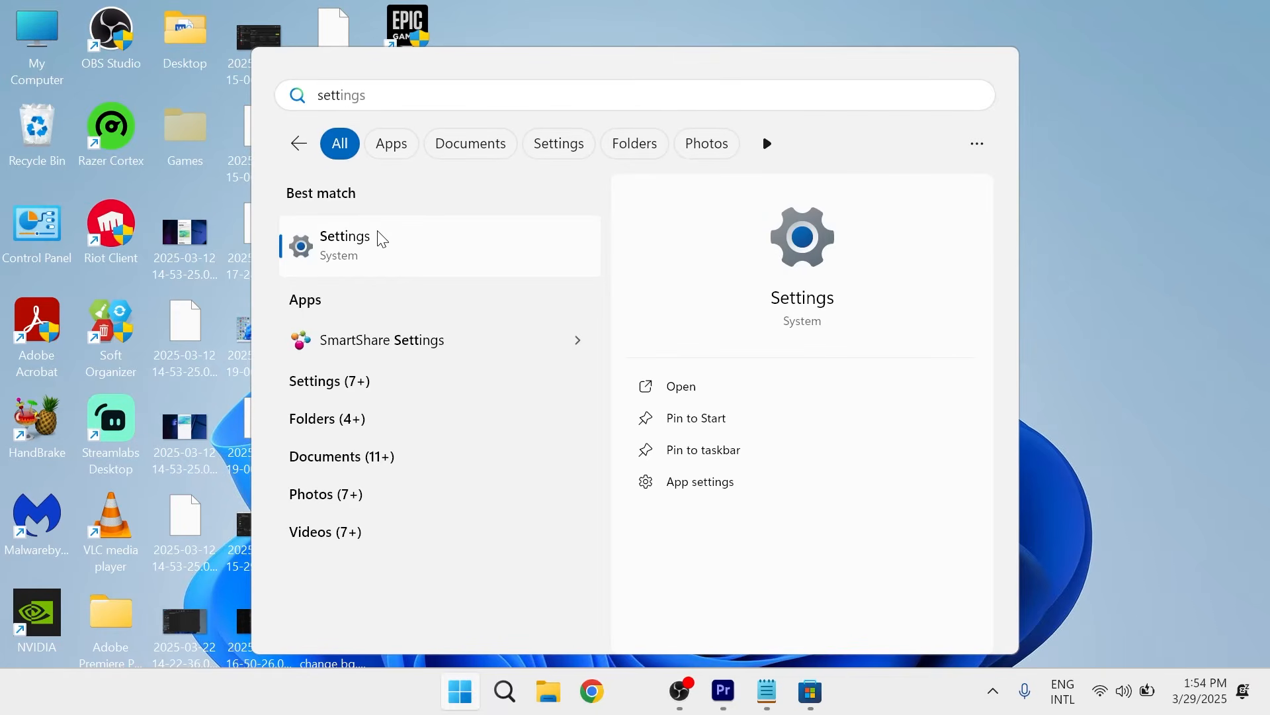
{"action": "left_click", "coordinate": [344, 243]}
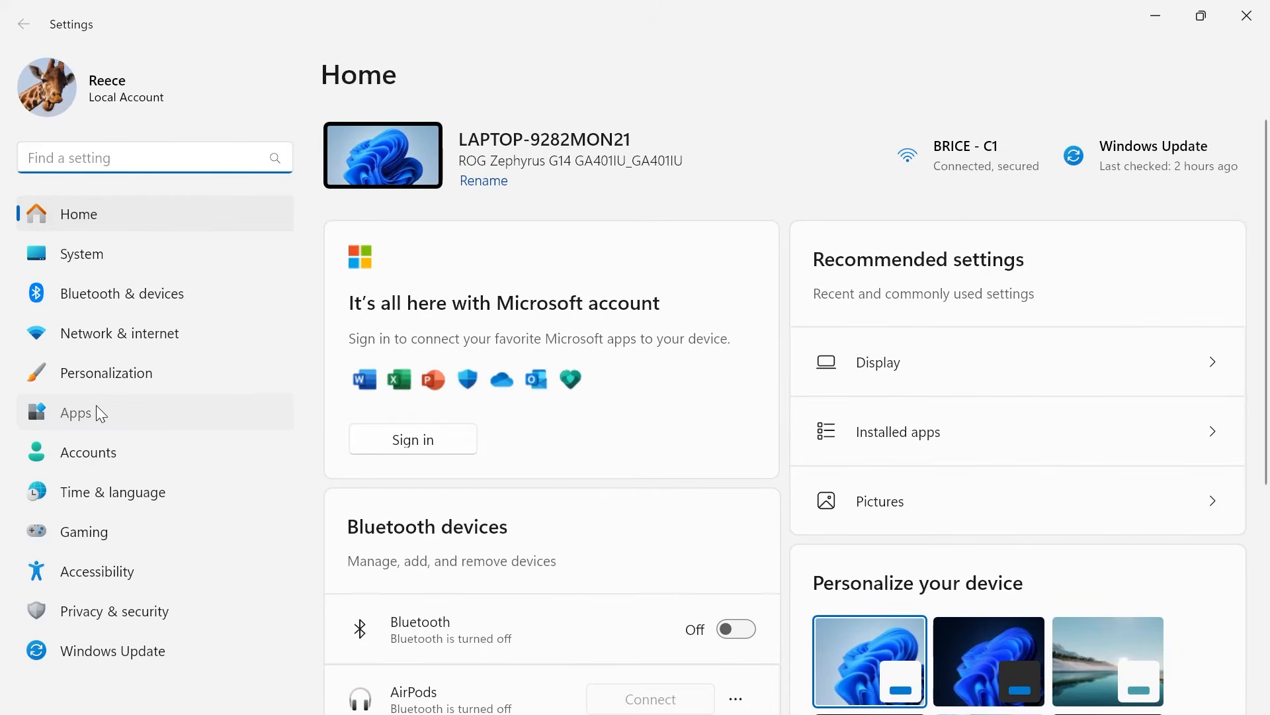
Reach Netflix's Advanced options via Apps > Installed apps filtered by 'netflix'
{"action": "left_click", "coordinate": [75, 413]}
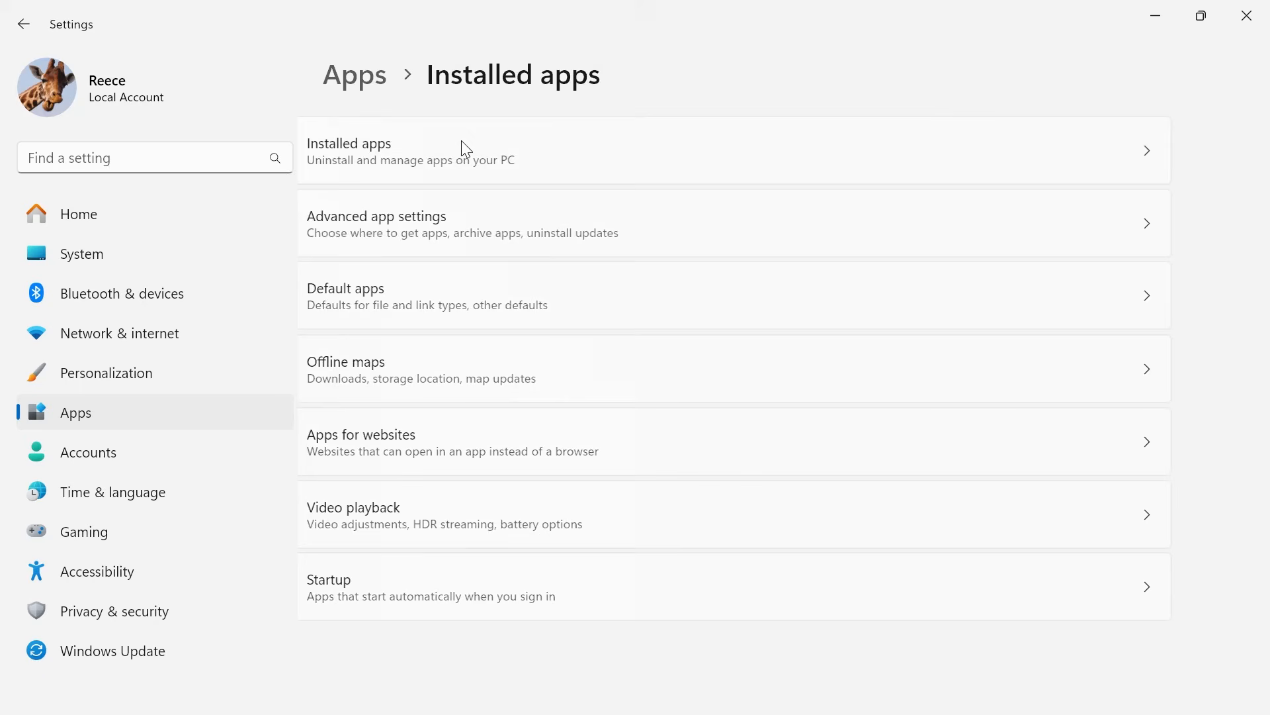
{"action": "type", "text": "netflix"}
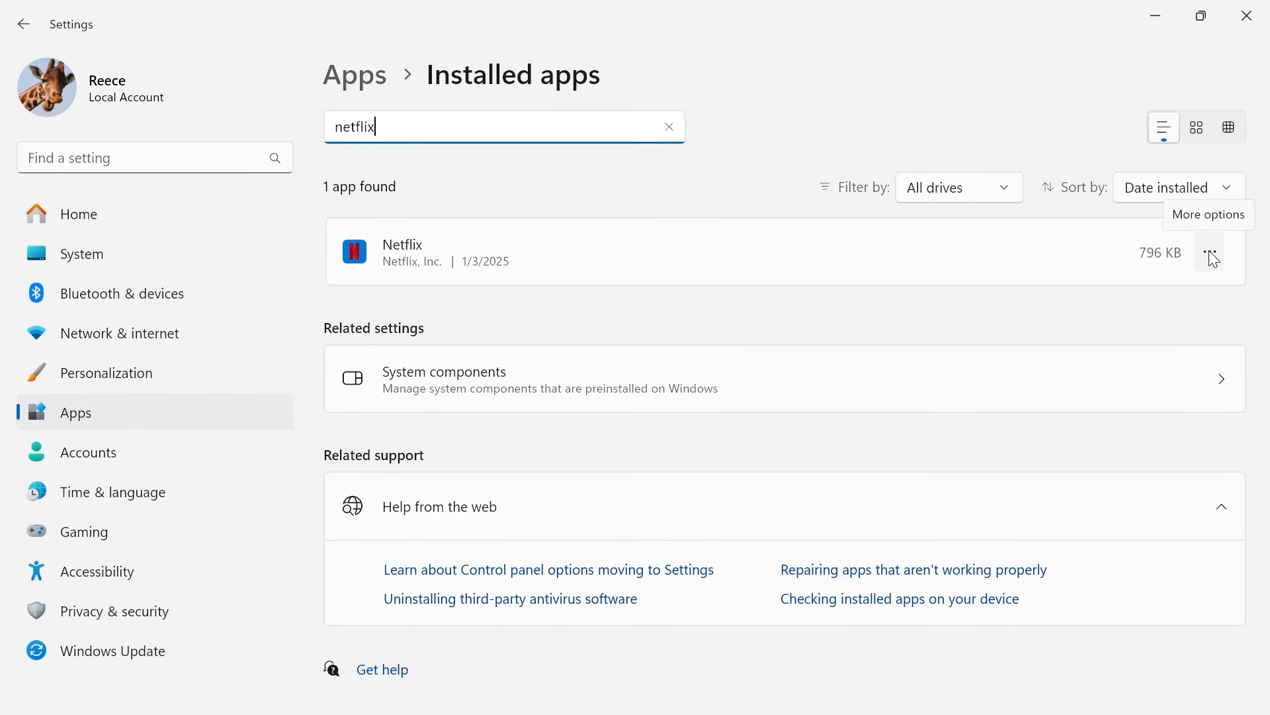
{"action": "left_click", "coordinate": [1210, 251]}
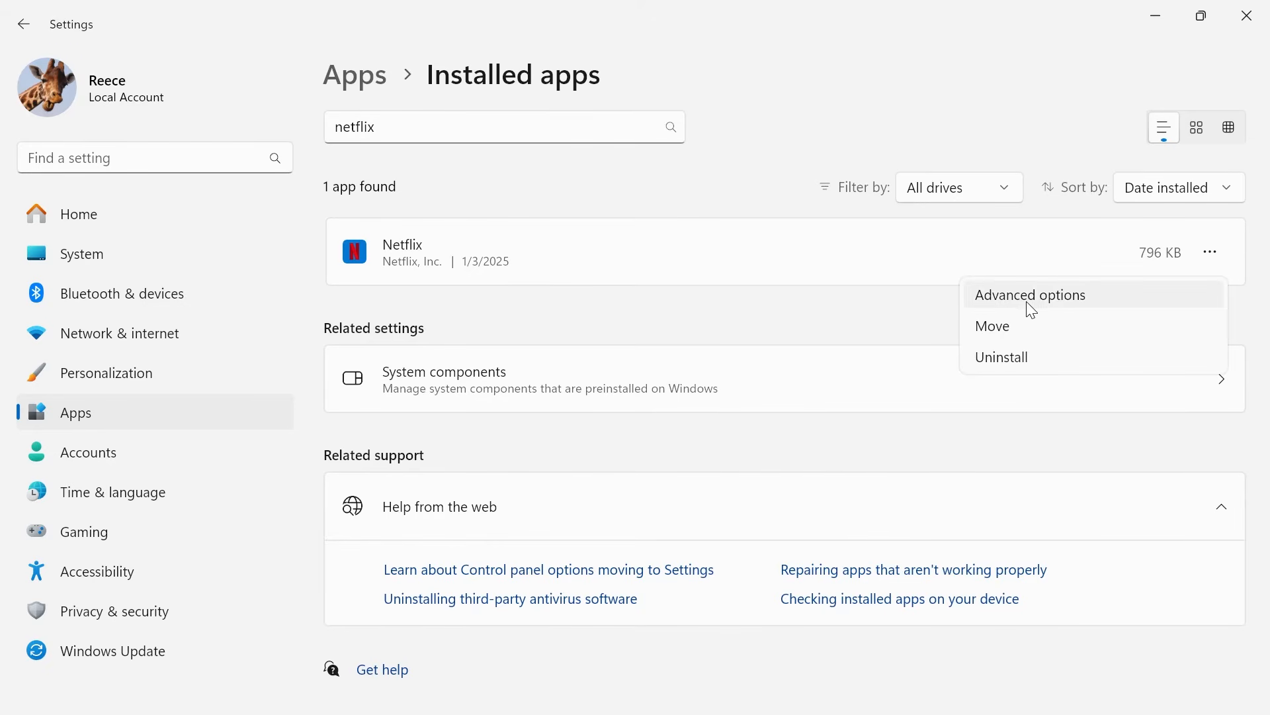
{"action": "left_click", "coordinate": [1030, 294]}
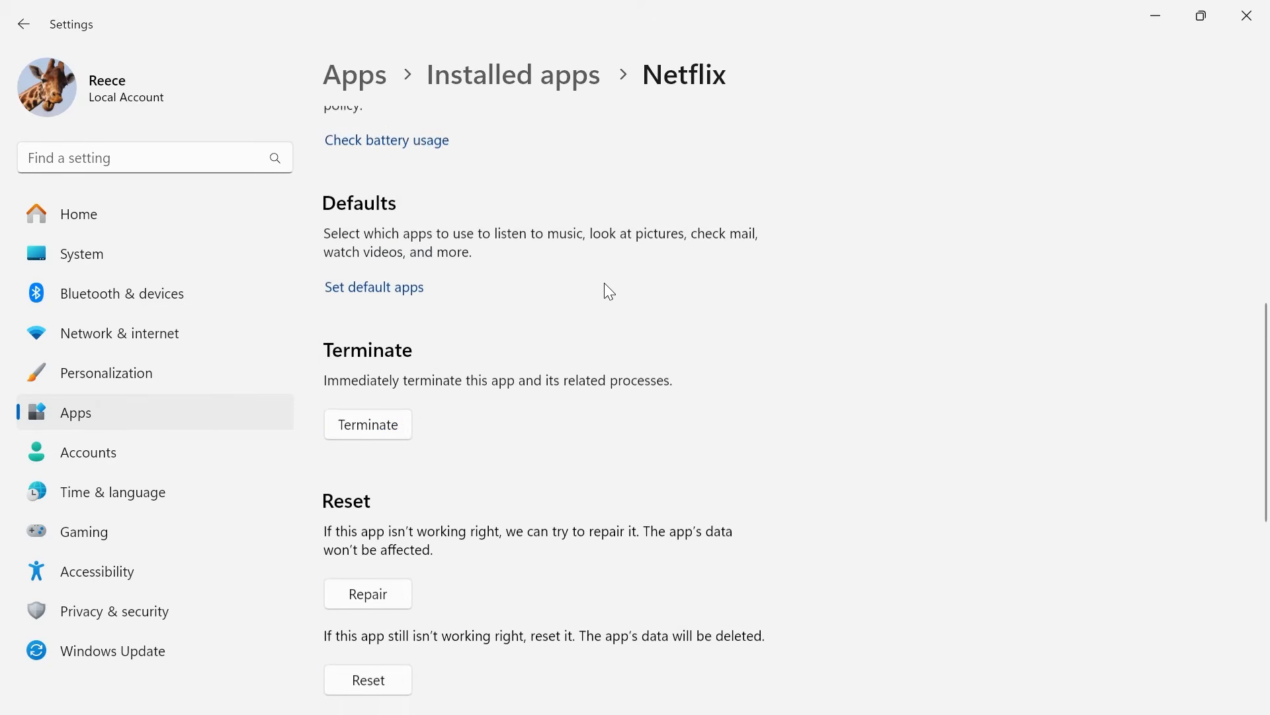
Repair and reset the Netflix app, then find it again via Start search 'netflix'
{"action": "scroll", "scroll_direction": "down", "scroll_amount": 3}
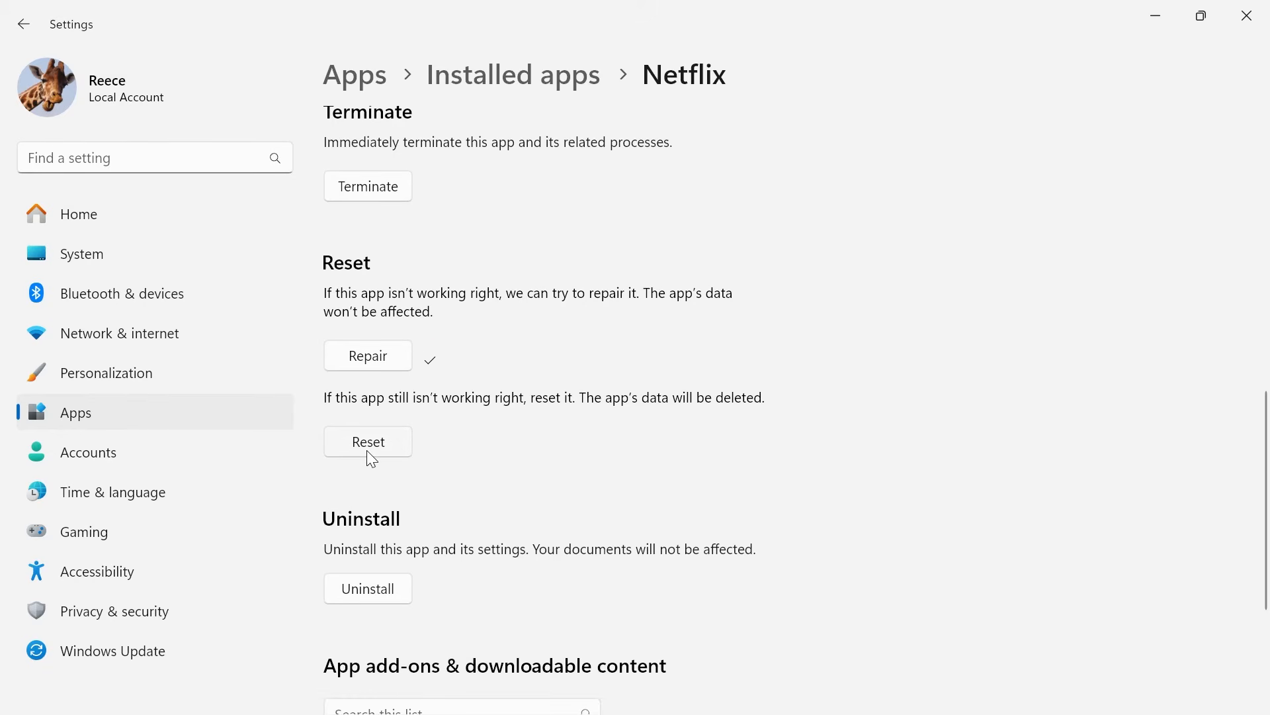
{"action": "left_click", "coordinate": [367, 441]}
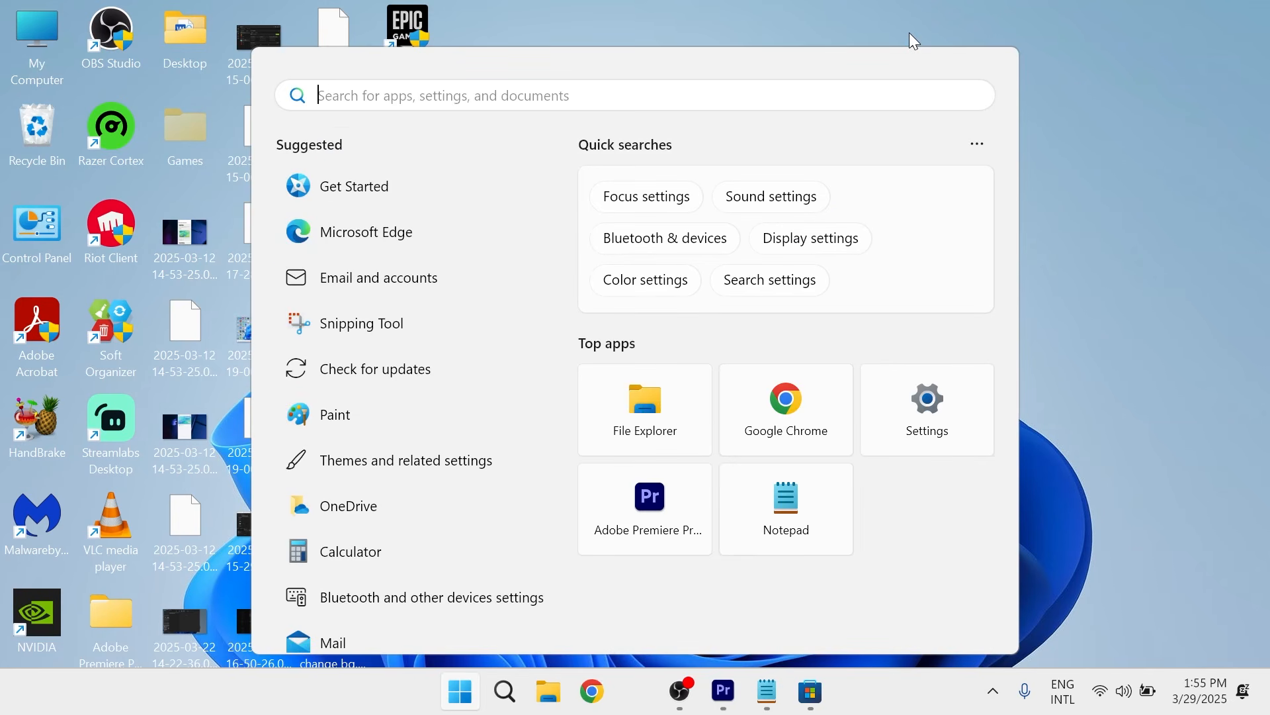
{"action": "type", "text": "netflix"}
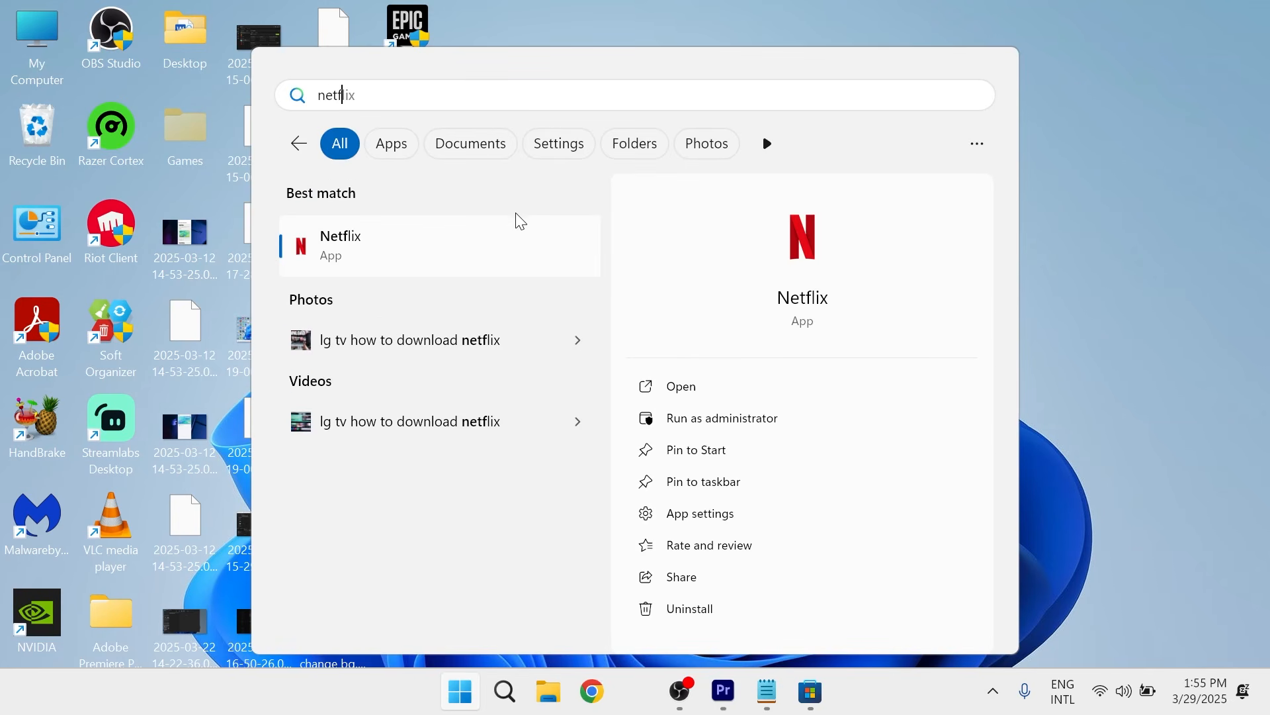
{"action": "mouse_move", "coordinate": [503, 262]}
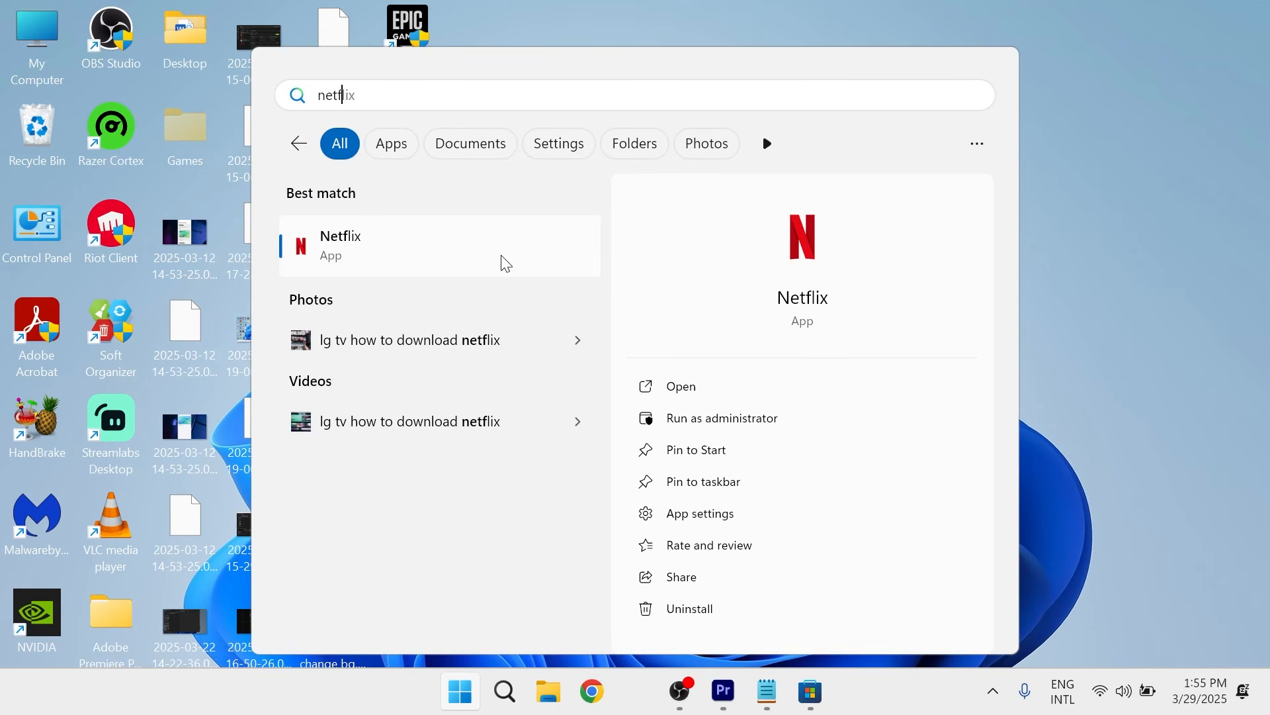